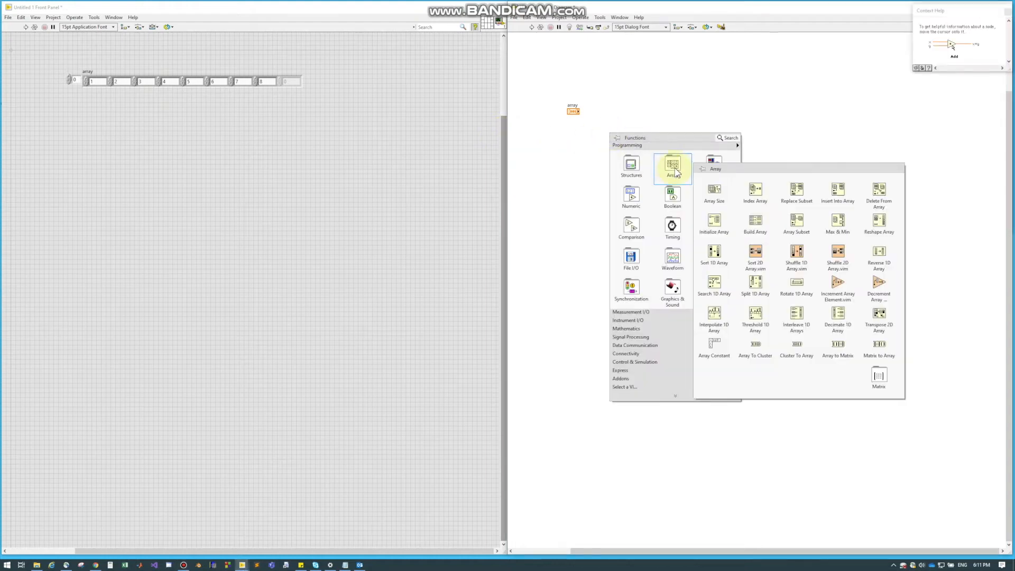
{"action": "mouse_move", "coordinate": [796, 226]}
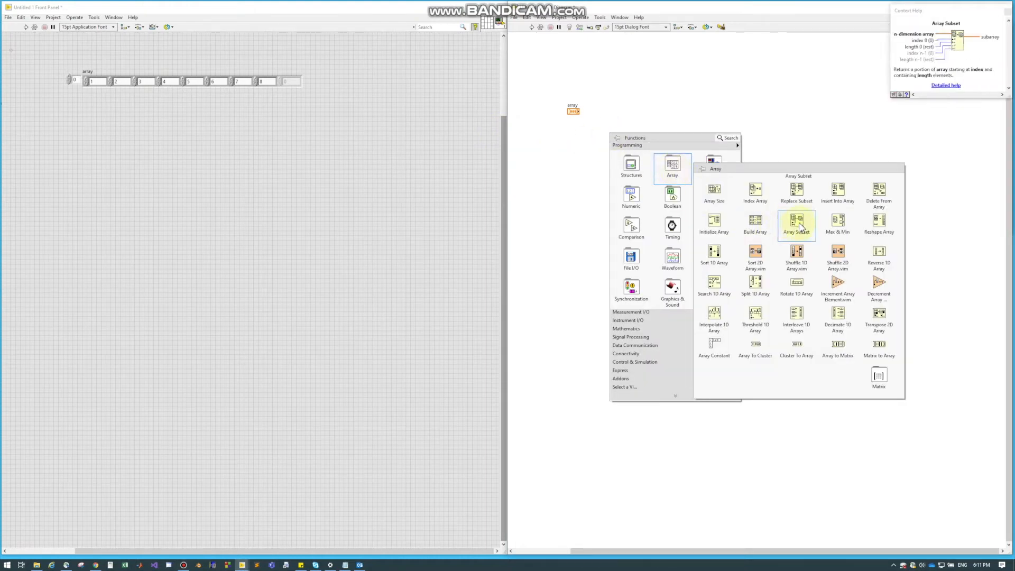
Place Array Subset on the diagram, wired to the array, index and length controls and a subarray indicator
{"action": "left_click", "coordinate": [796, 224]}
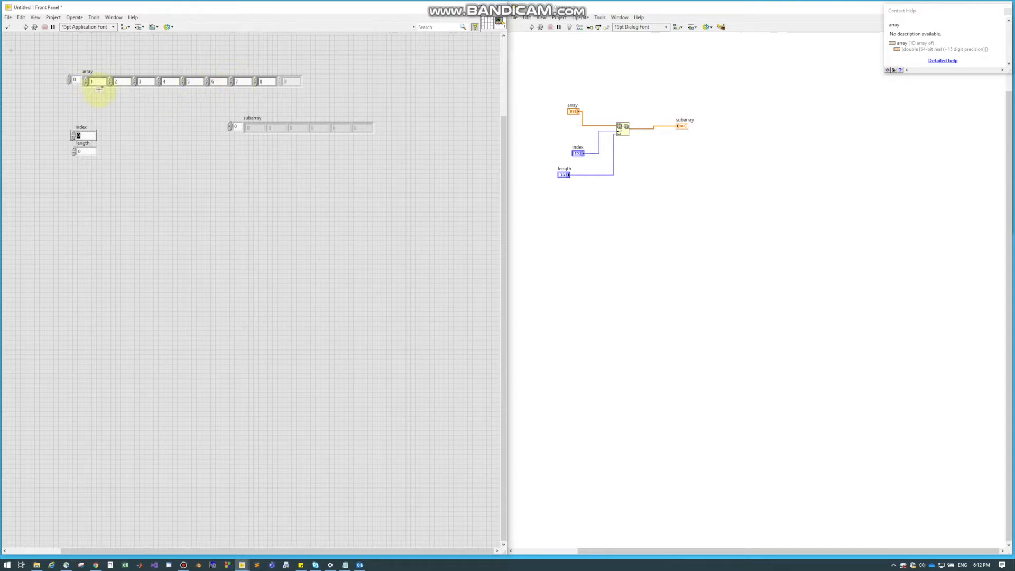
{"action": "mouse_move", "coordinate": [145, 89]}
{"action": "type", "text": "4"}
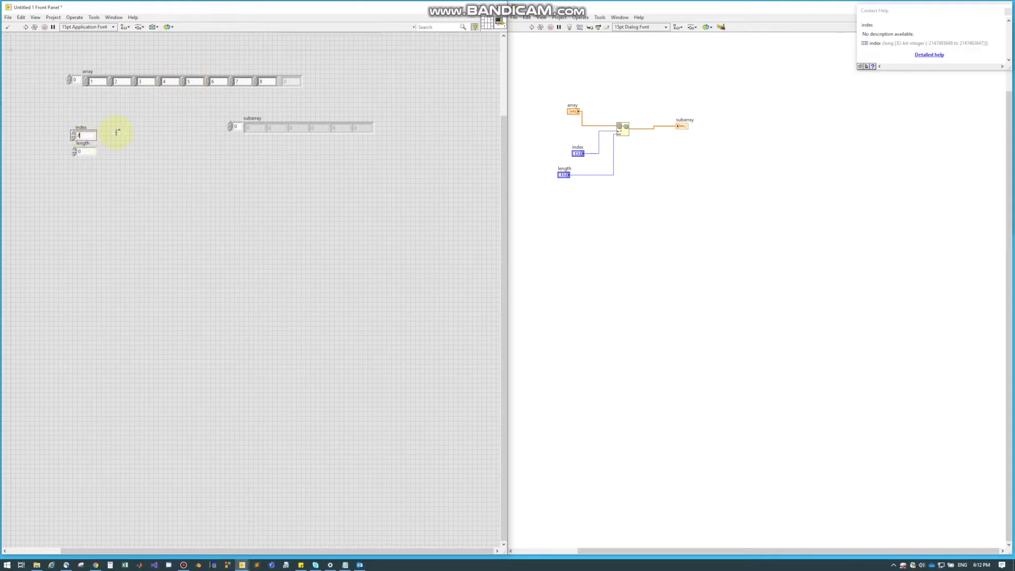
{"action": "mouse_move", "coordinate": [194, 81]}
{"action": "type", "text": "3"}
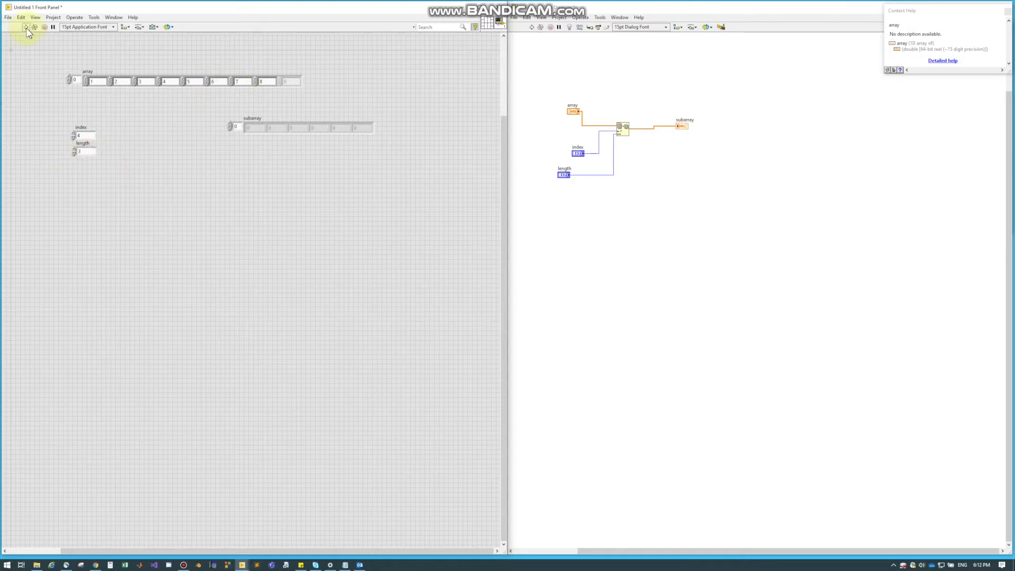
Run the VI with index 4 and length 3 so subarray shows three extracted elements
{"action": "left_click", "coordinate": [25, 27]}
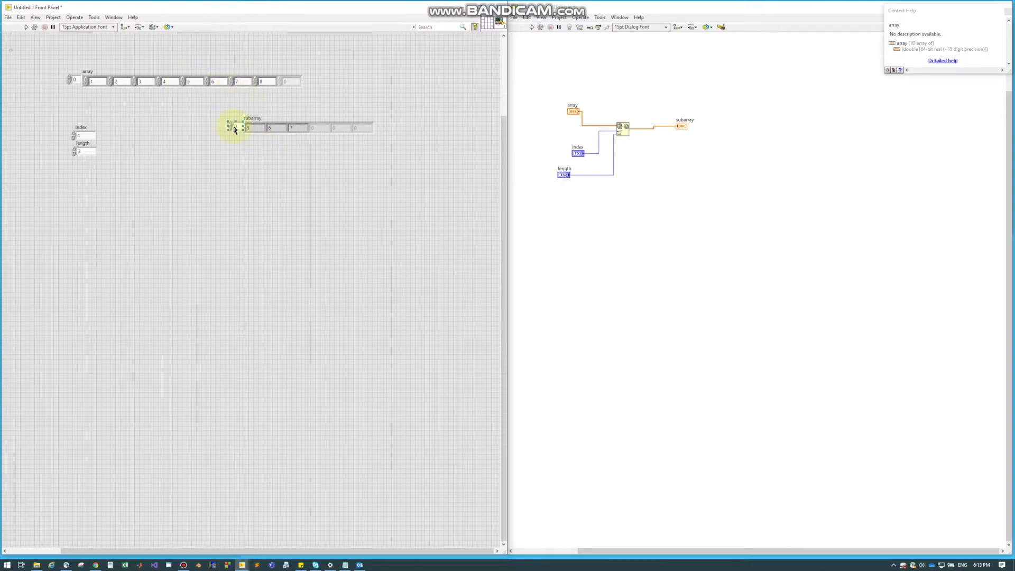
{"action": "mouse_move", "coordinate": [323, 136]}
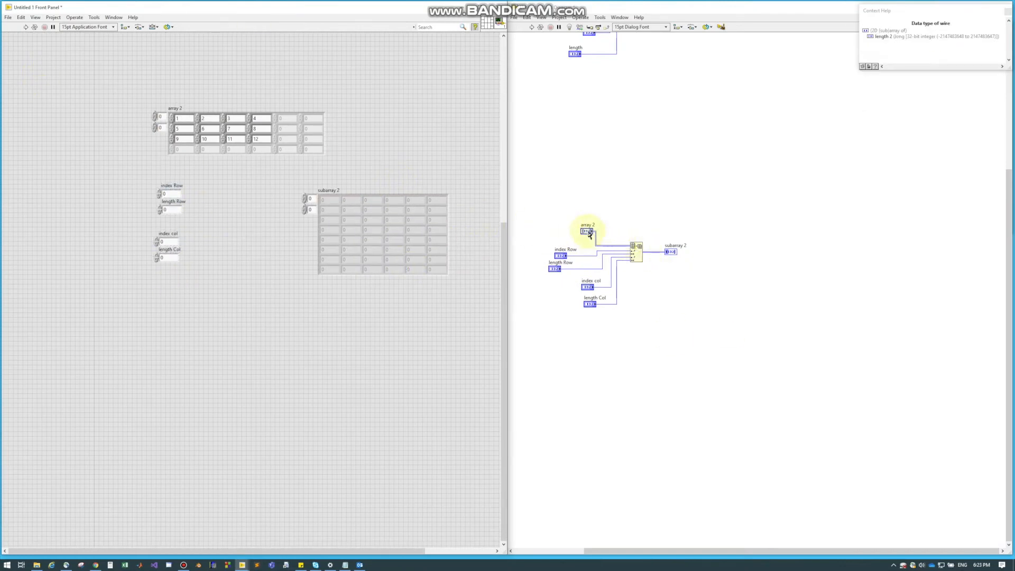
{"action": "mouse_move", "coordinate": [633, 256]}
{"action": "type", "text": "1"}
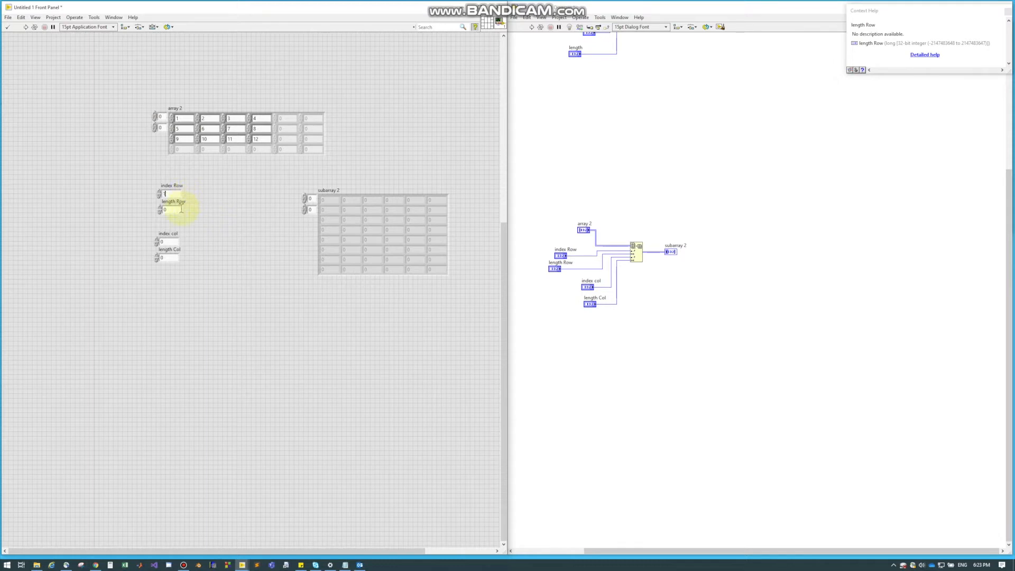
Enter the row value for array 2's Array Subset row/column controls
{"action": "type", "text": "3"}
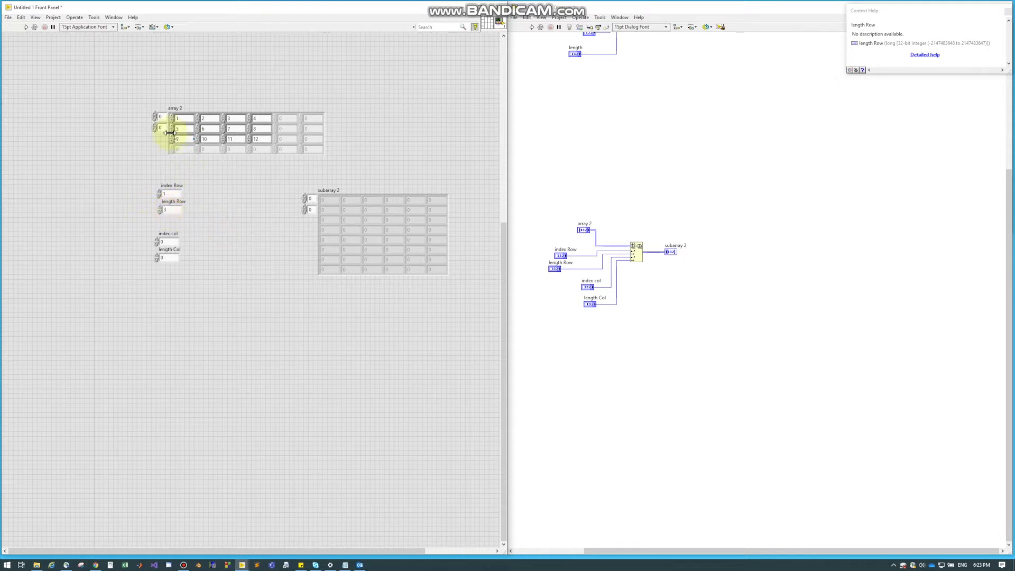
{"action": "mouse_move", "coordinate": [198, 116]}
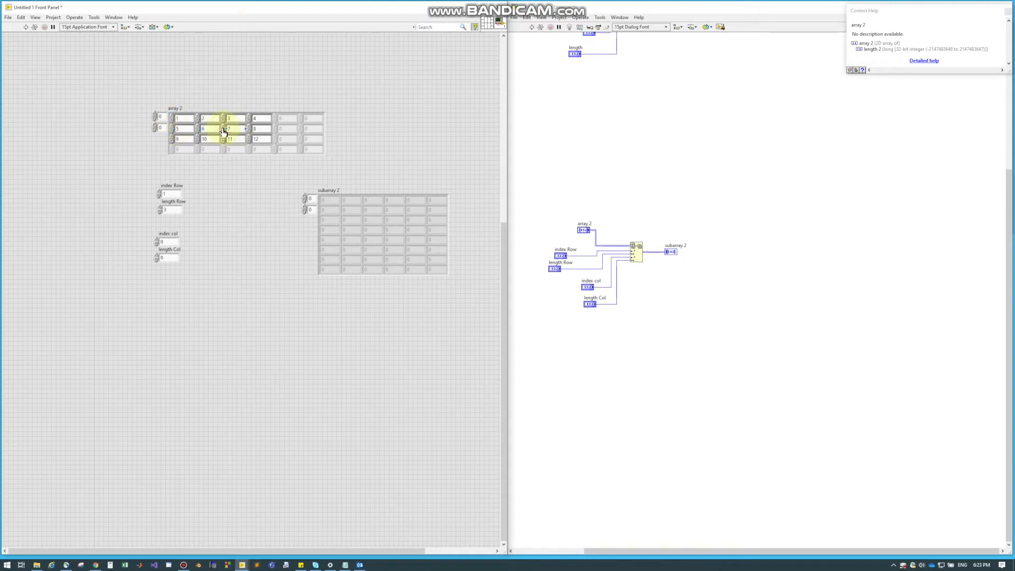
{"action": "mouse_move", "coordinate": [317, 238]}
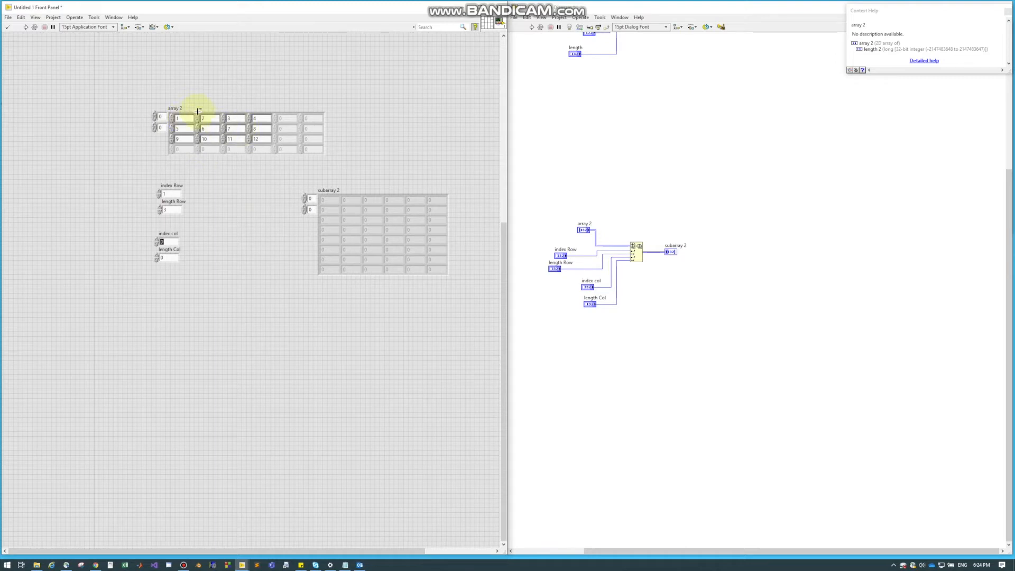
{"action": "mouse_move", "coordinate": [174, 251]}
{"action": "type", "text": "2"}
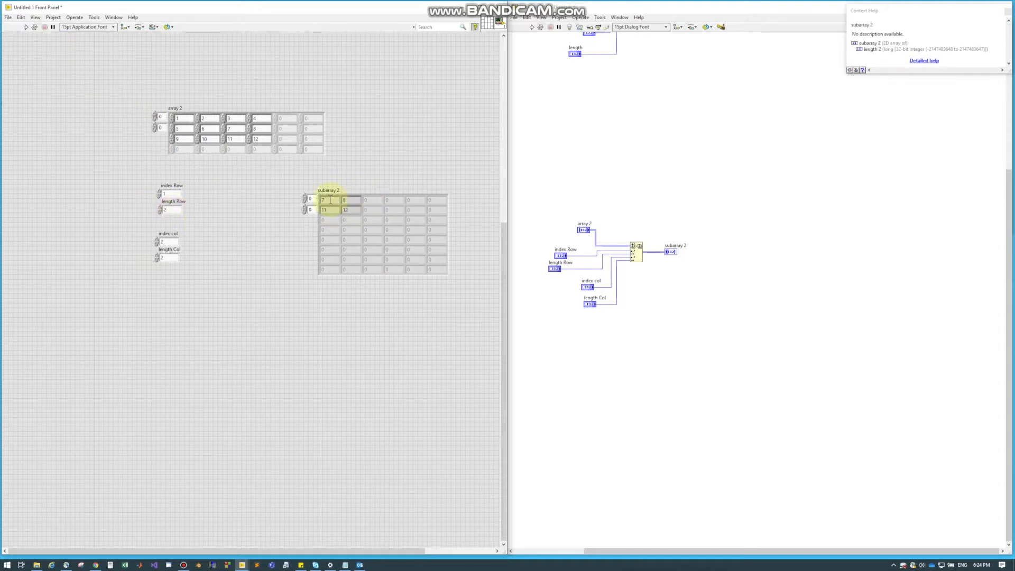
{"action": "mouse_move", "coordinate": [169, 189]}
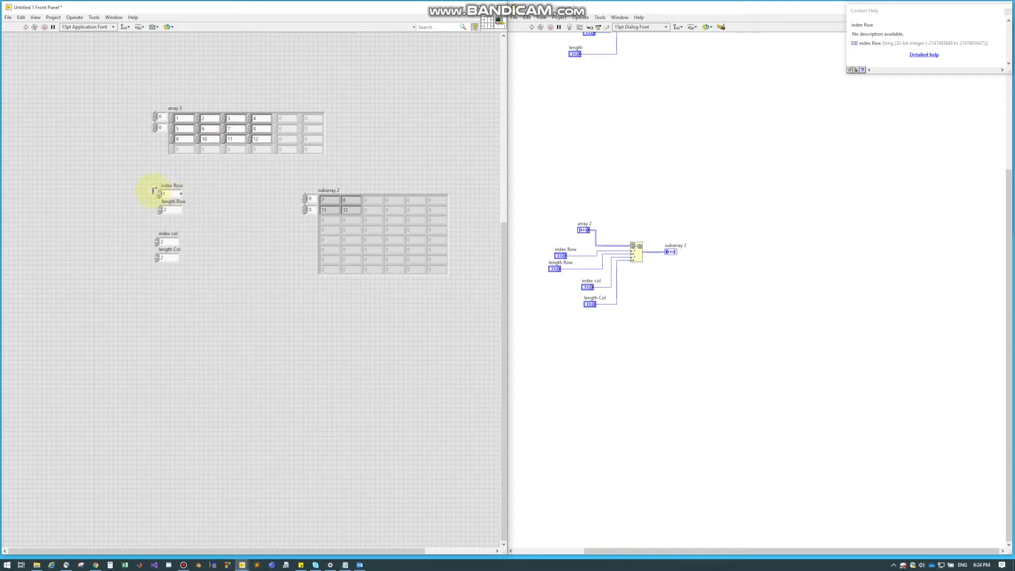
{"action": "mouse_move", "coordinate": [175, 116]}
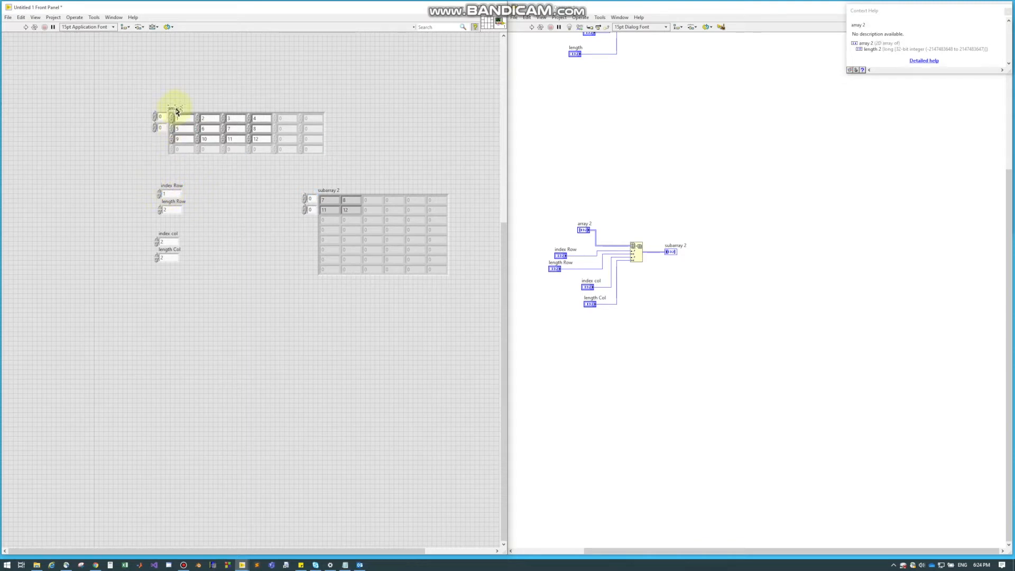
Set the column index and length to 2 so subarray 2 shows 7, 8, 11, 12 after the run
{"action": "left_click", "coordinate": [177, 117]}
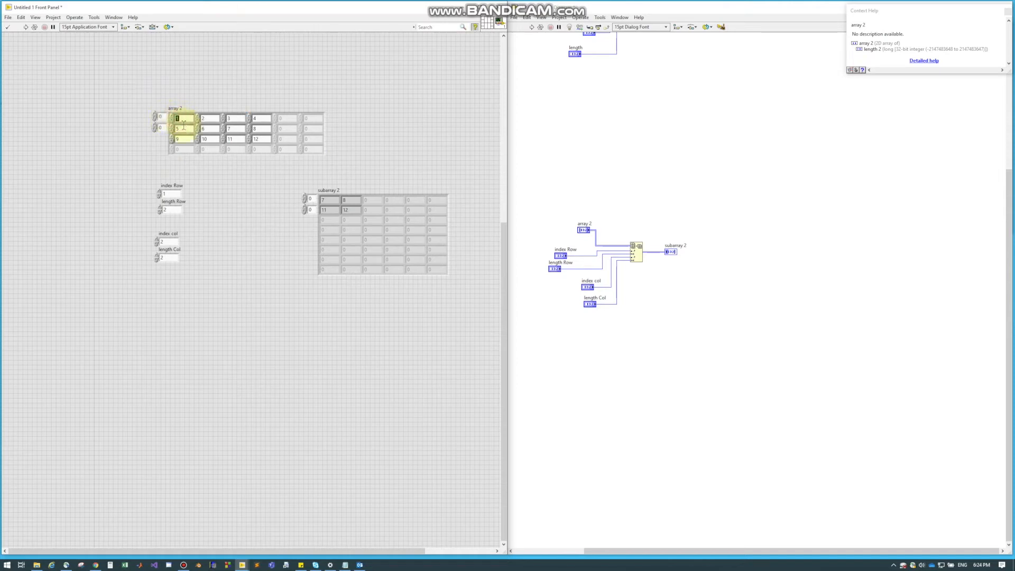
{"action": "left_click", "coordinate": [177, 128]}
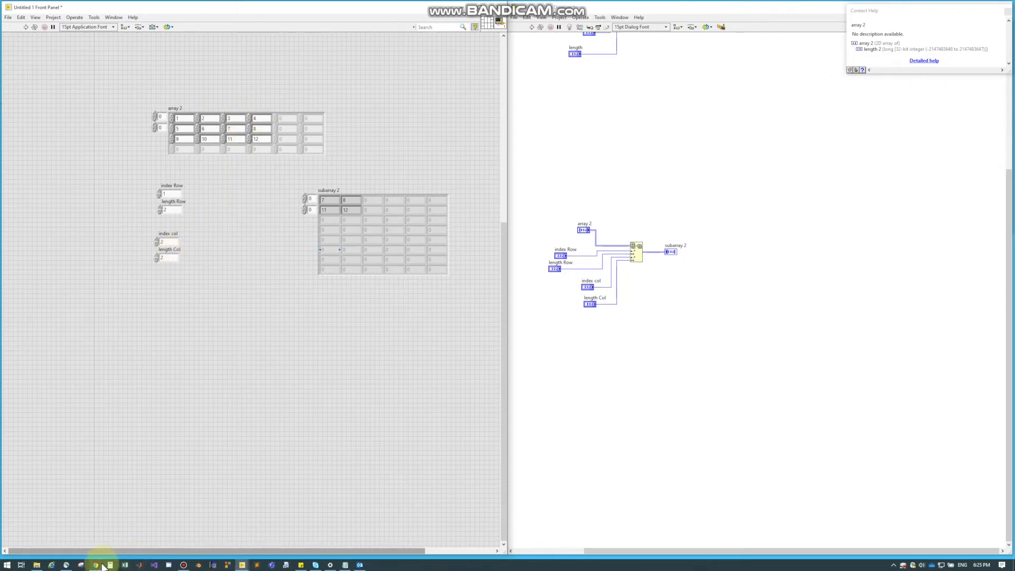
In Snipping Tool, outline the kept columns of array 2 in red pen and switch to the highlighter
{"action": "left_click", "coordinate": [96, 565]}
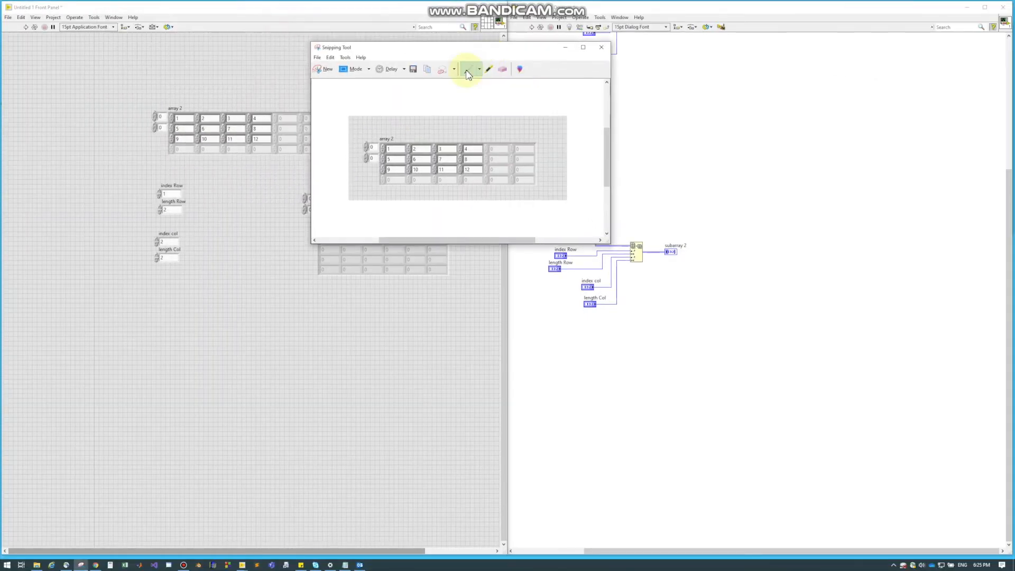
{"action": "left_click", "coordinate": [467, 69]}
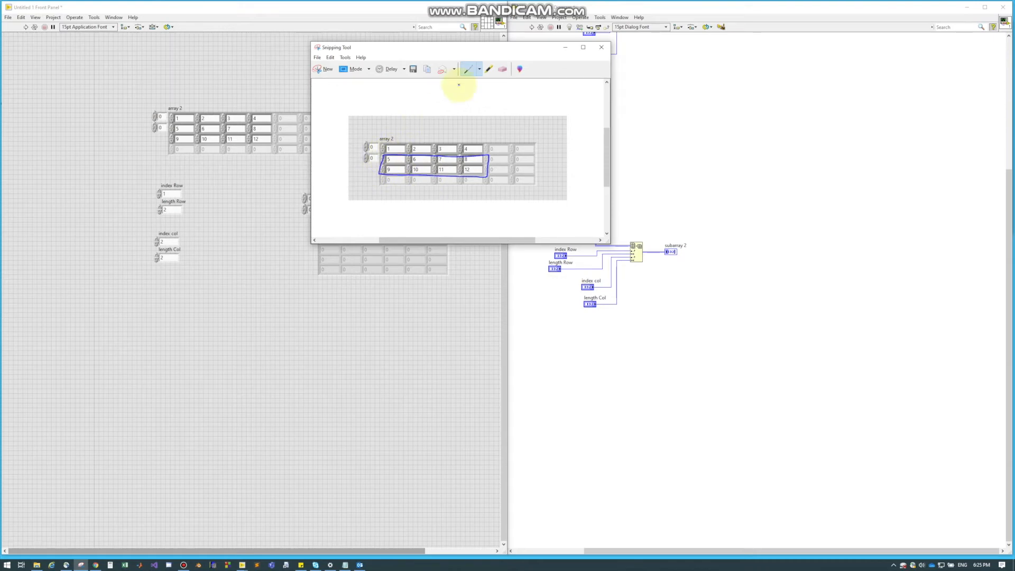
{"action": "left_click", "coordinate": [471, 69]}
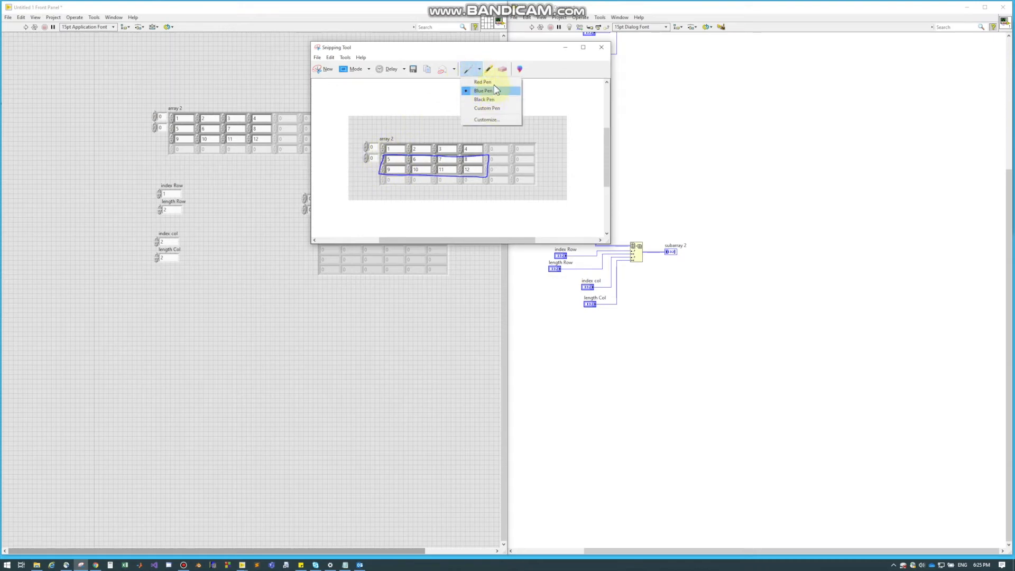
{"action": "left_click", "coordinate": [482, 82]}
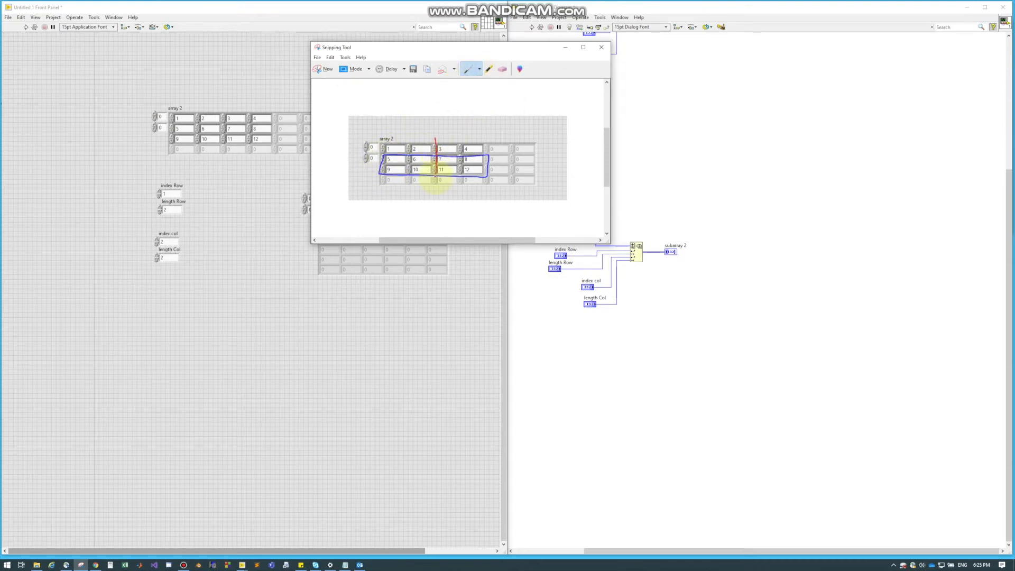
{"action": "left_click_drag", "start_coordinate": [424, 137], "coordinate": [483, 183]}
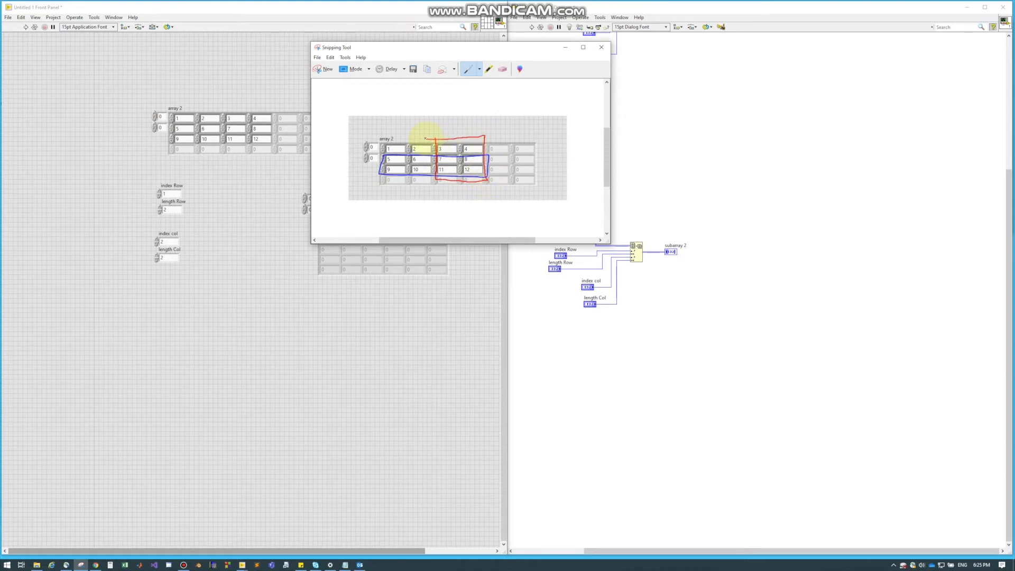
{"action": "left_click", "coordinate": [490, 69]}
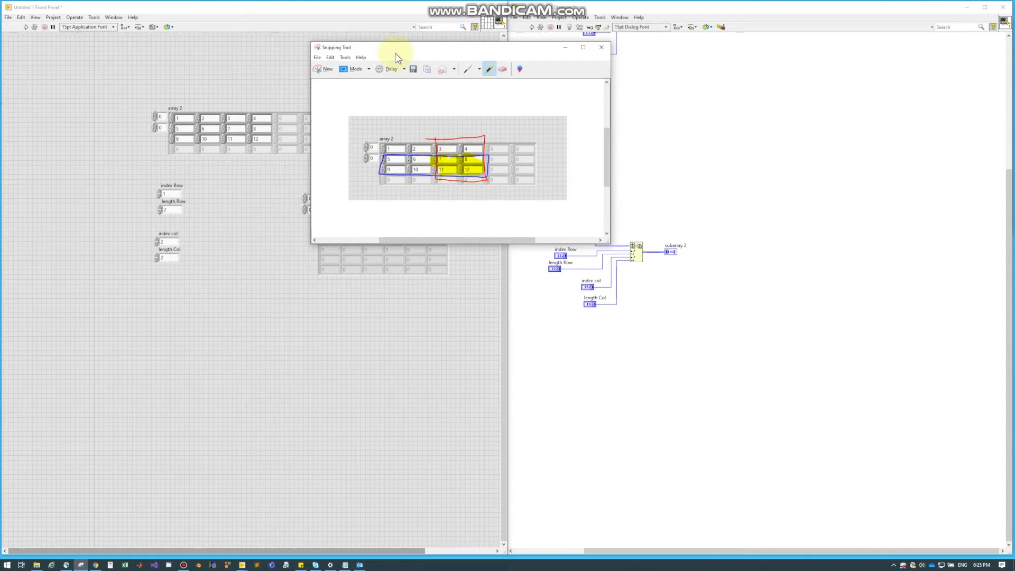
{"action": "mouse_move", "coordinate": [238, 116]}
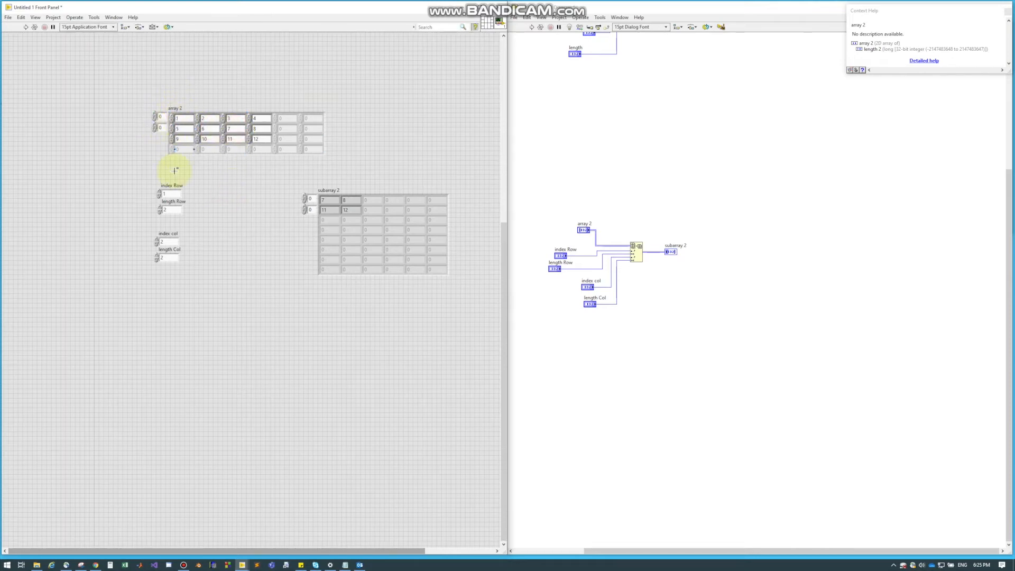
{"action": "mouse_move", "coordinate": [172, 210]}
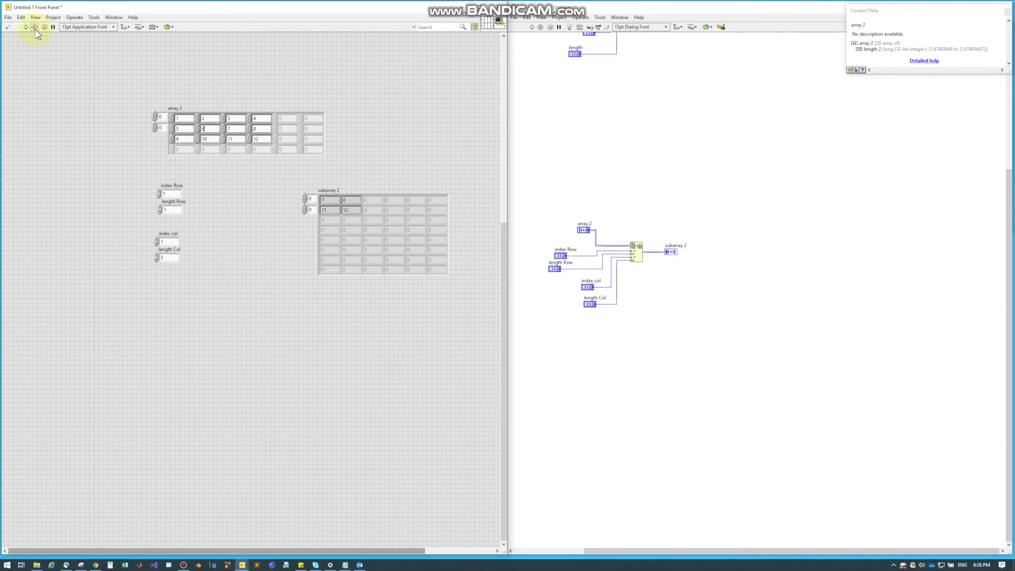
Run the VI with length Row set to 1
{"action": "left_click", "coordinate": [24, 27]}
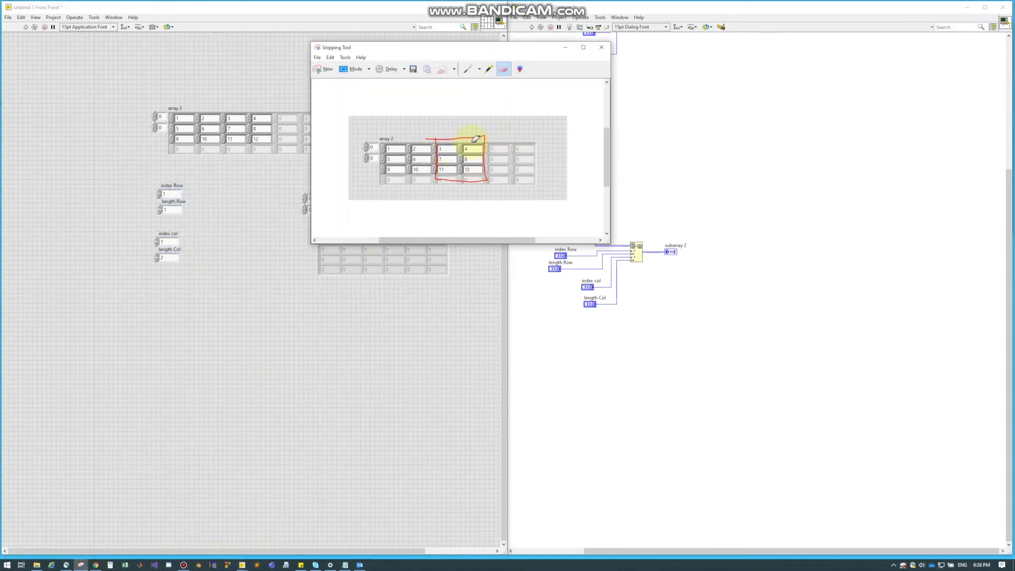
Outline row 5–8 in blue pen, erase a stray stroke, highlight 6 and 7, then close the snip
{"action": "left_click", "coordinate": [478, 69]}
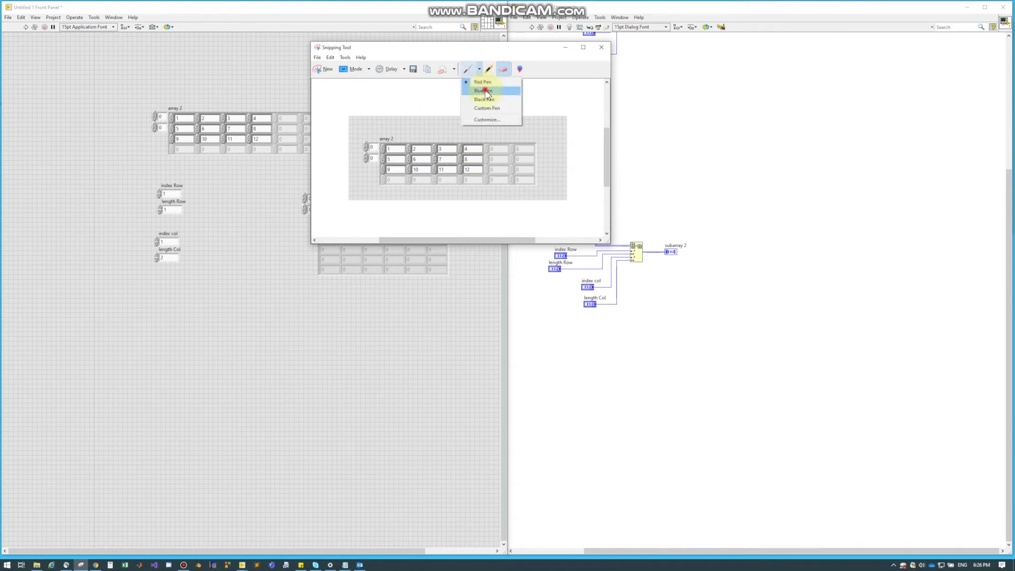
{"action": "left_click", "coordinate": [483, 90]}
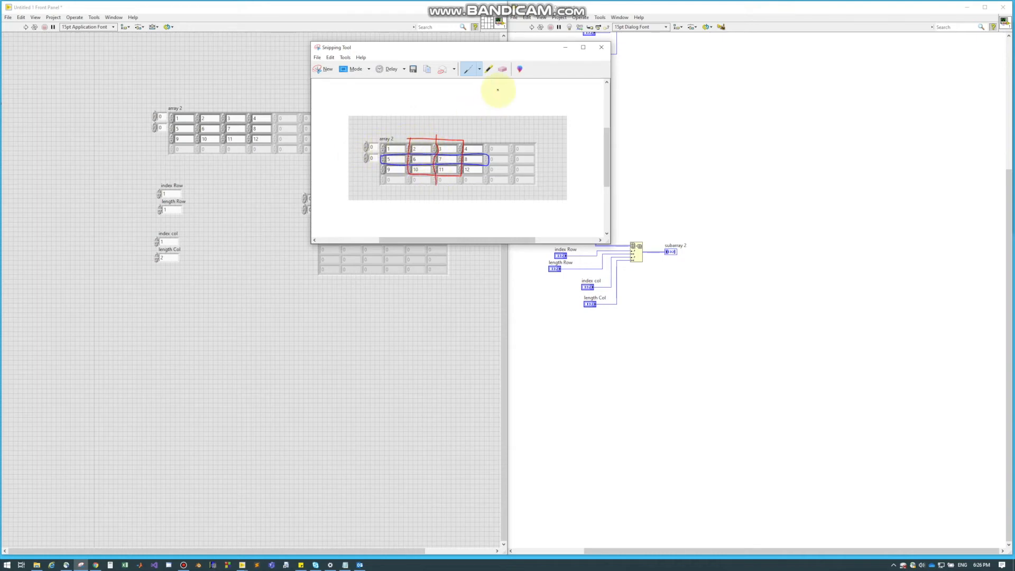
{"action": "left_click", "coordinate": [504, 69]}
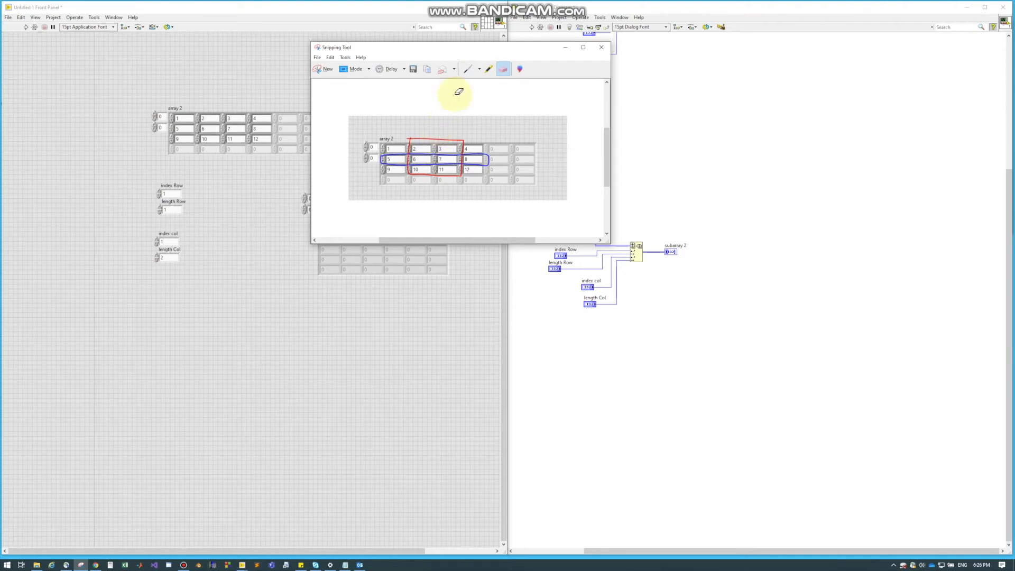
{"action": "left_click", "coordinate": [489, 69]}
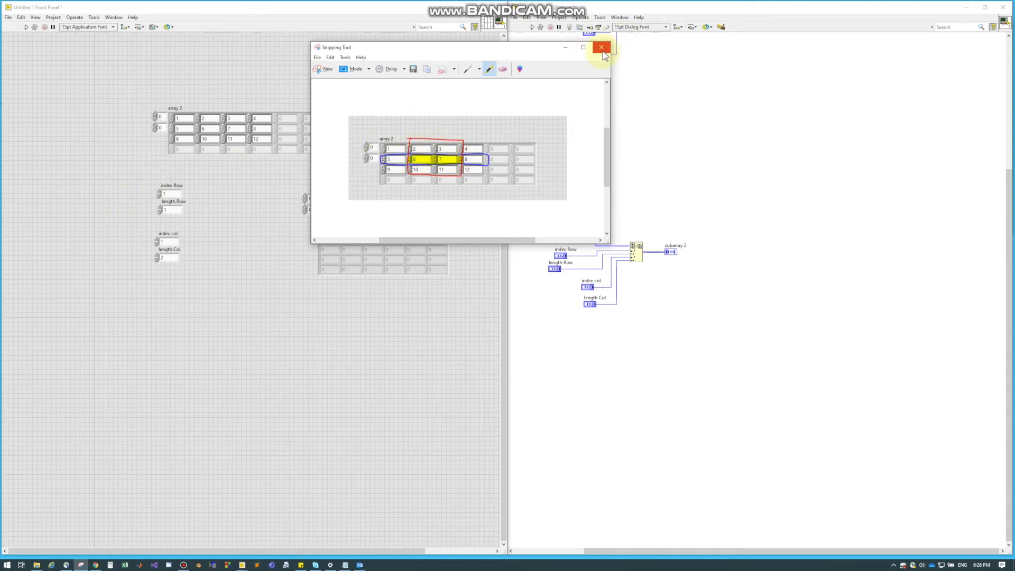
{"action": "left_click", "coordinate": [601, 48]}
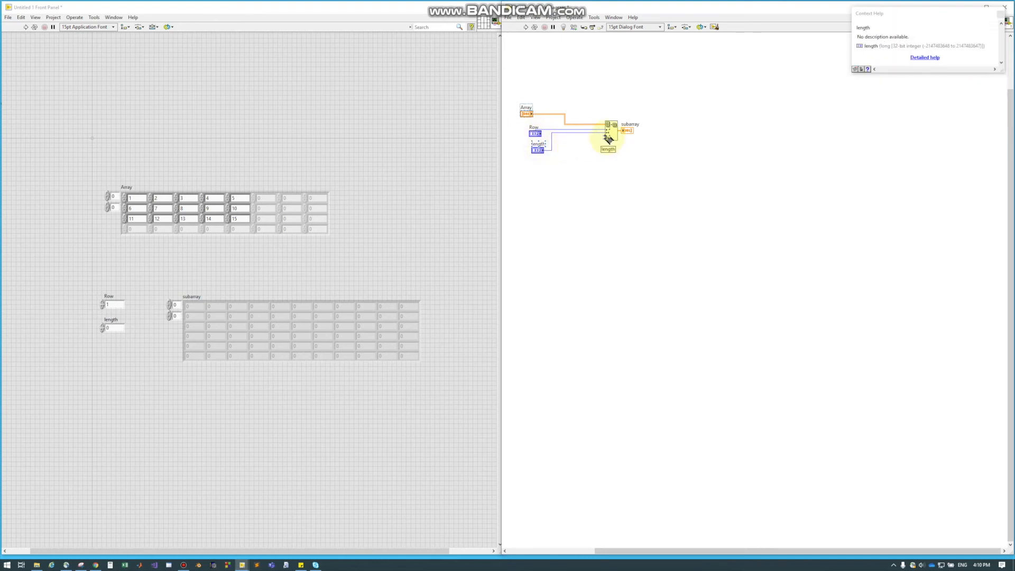
{"action": "mouse_move", "coordinate": [607, 141]}
{"action": "type", "text": "1"}
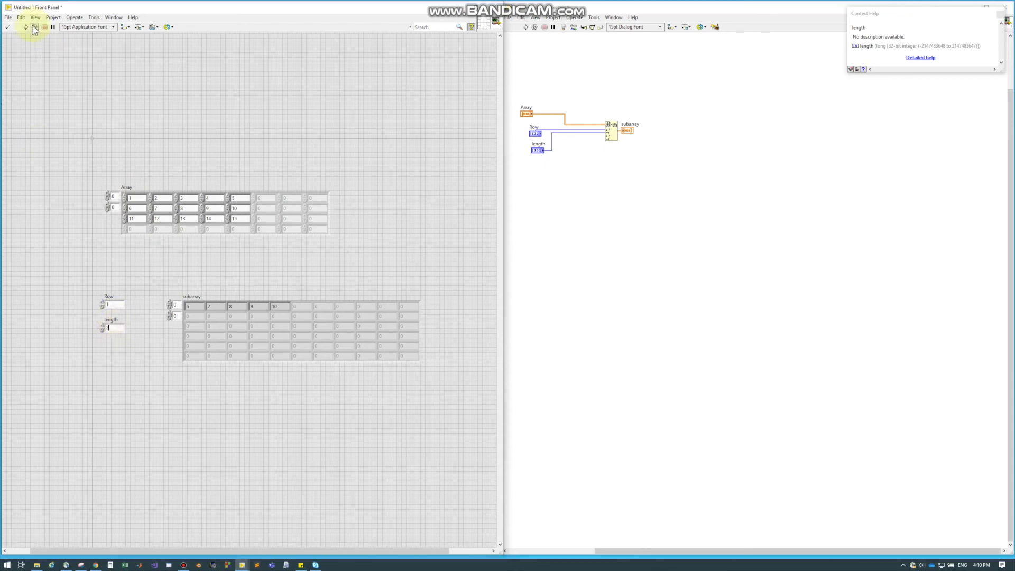
Run the VI with Row 1 and length 5 so subarray shows 6, 7, 8, 9, 10
{"action": "left_click", "coordinate": [15, 26]}
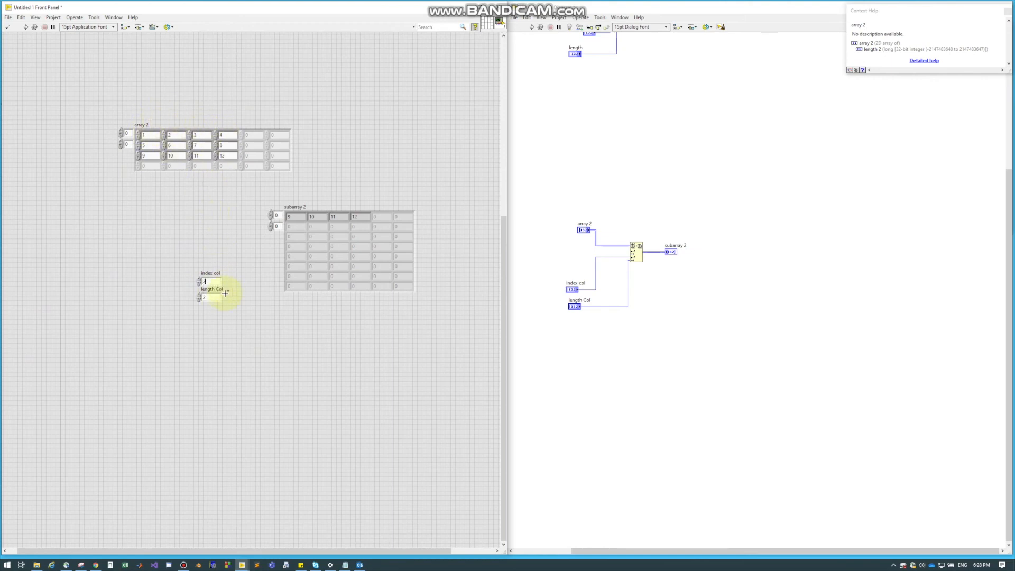
Adjust length Col so subarray 2 shows 9, 10, 11, 12 from array 2
{"action": "left_click", "coordinate": [25, 27]}
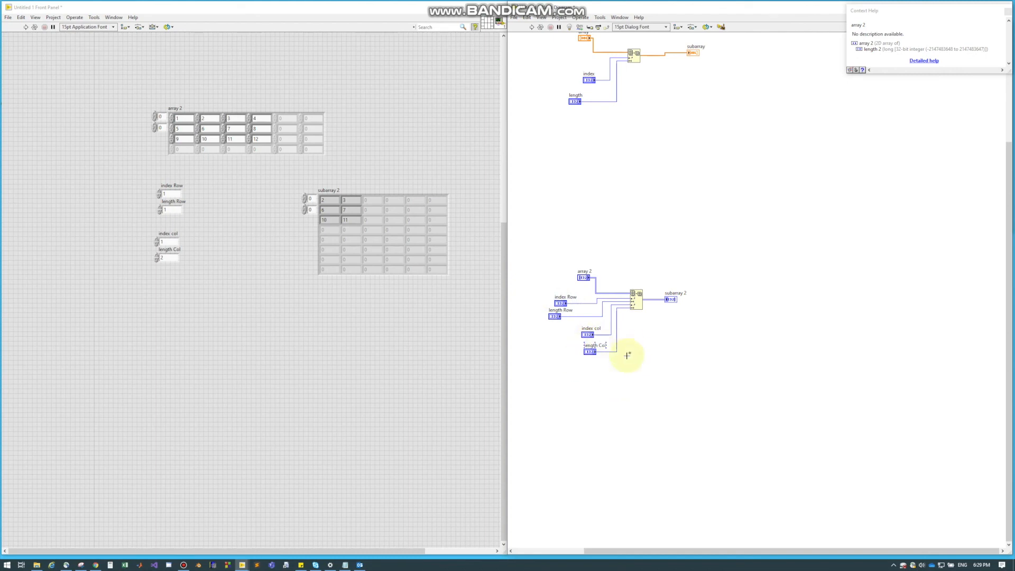
{"action": "mouse_move", "coordinate": [28, 556]}
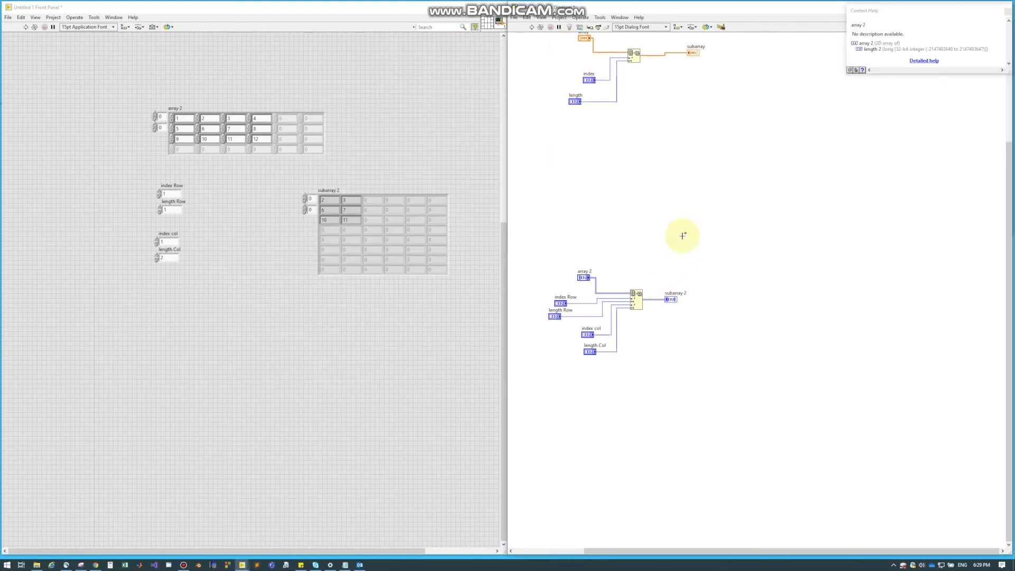
{"action": "mouse_move", "coordinate": [631, 308]}
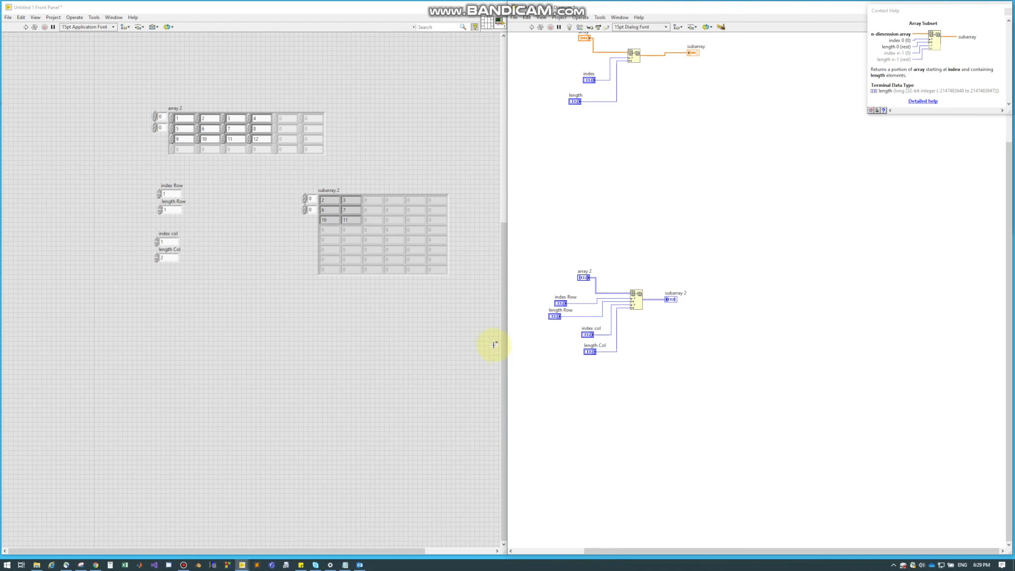
{"action": "mouse_move", "coordinate": [495, 325]}
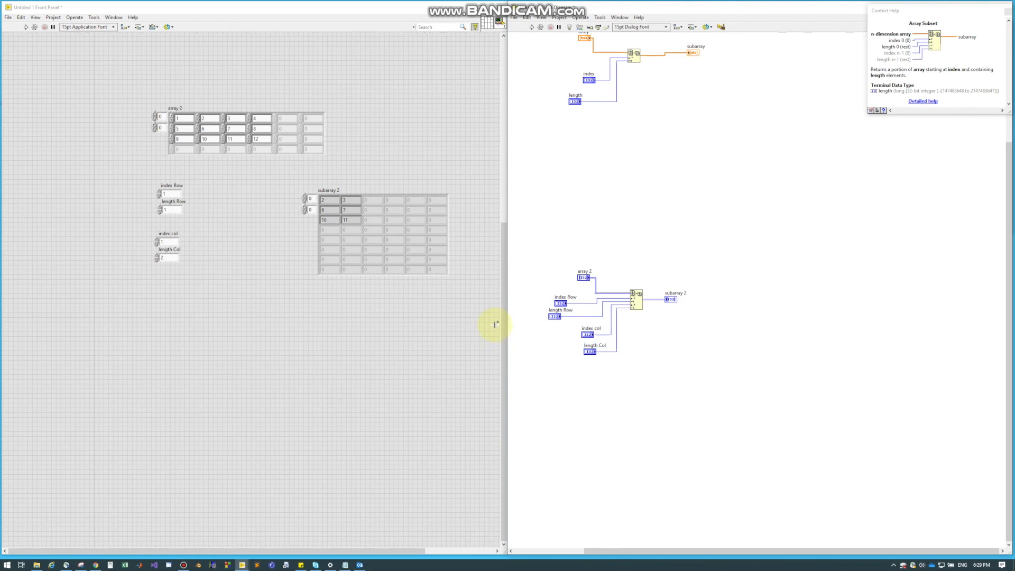